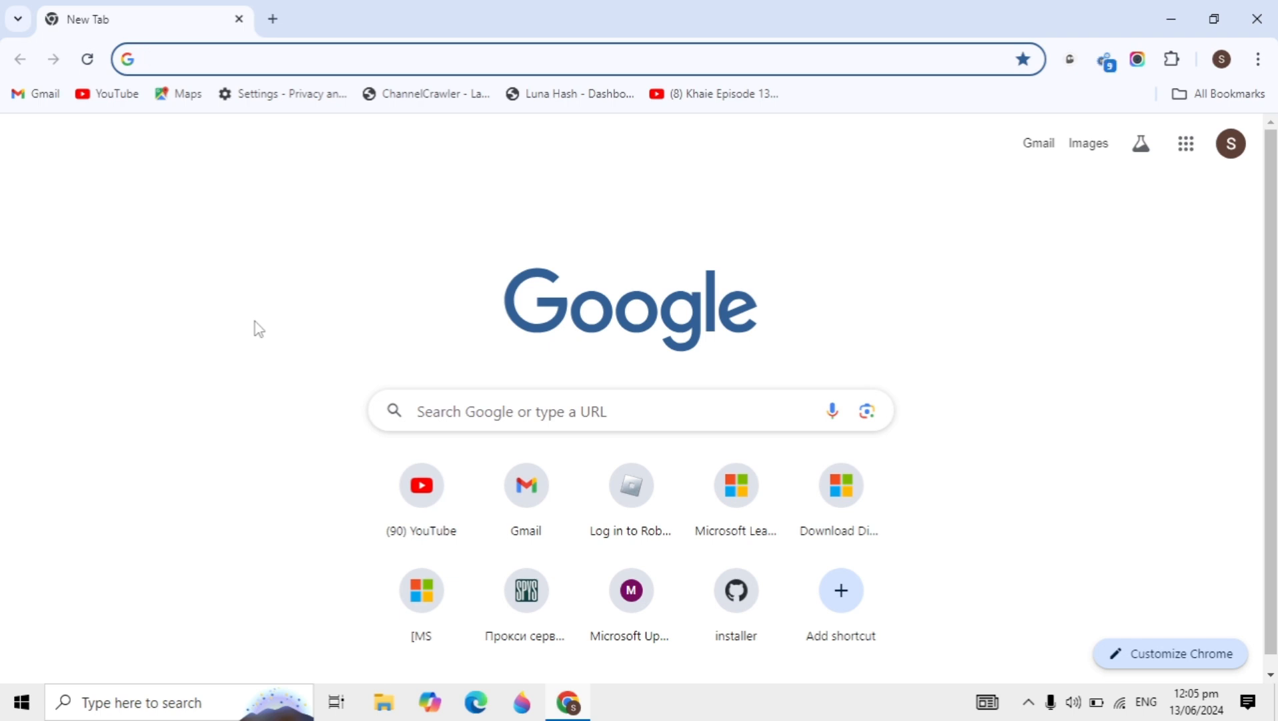
# Open Chrome's Settings page from the three-dot menu.
pyautogui.click(326, 59)
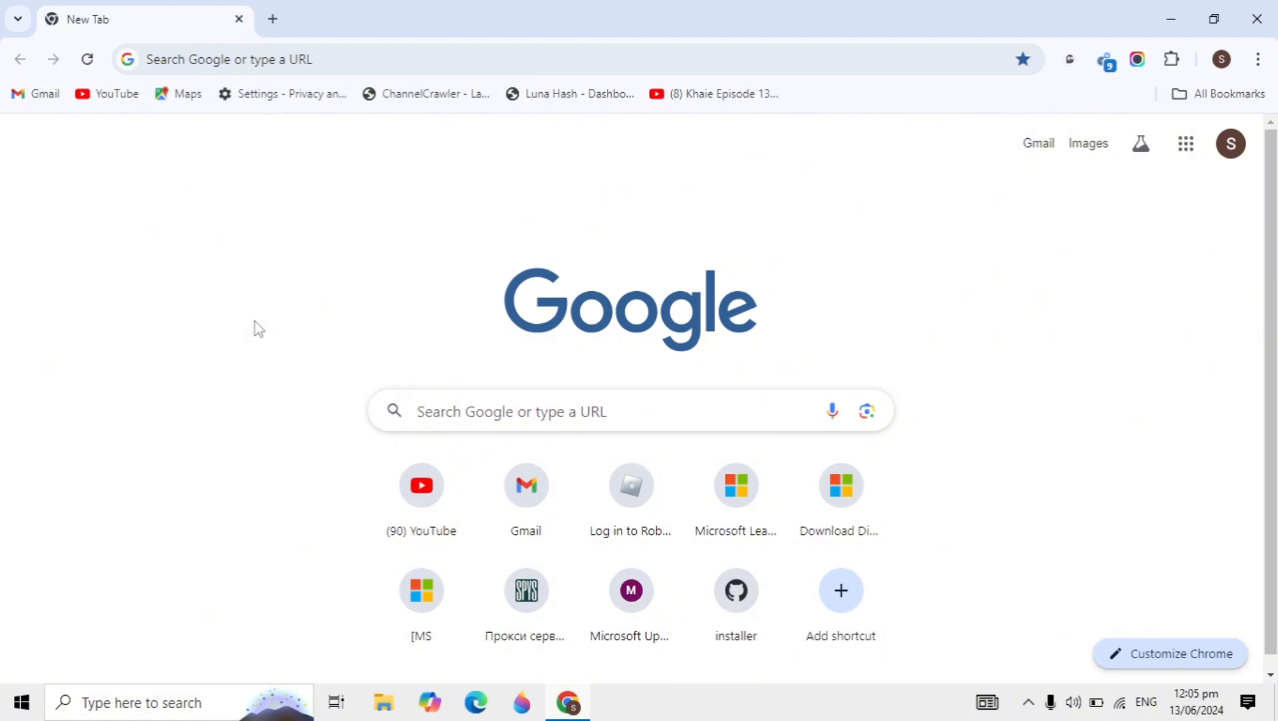
pyautogui.moveTo(1083, 139)
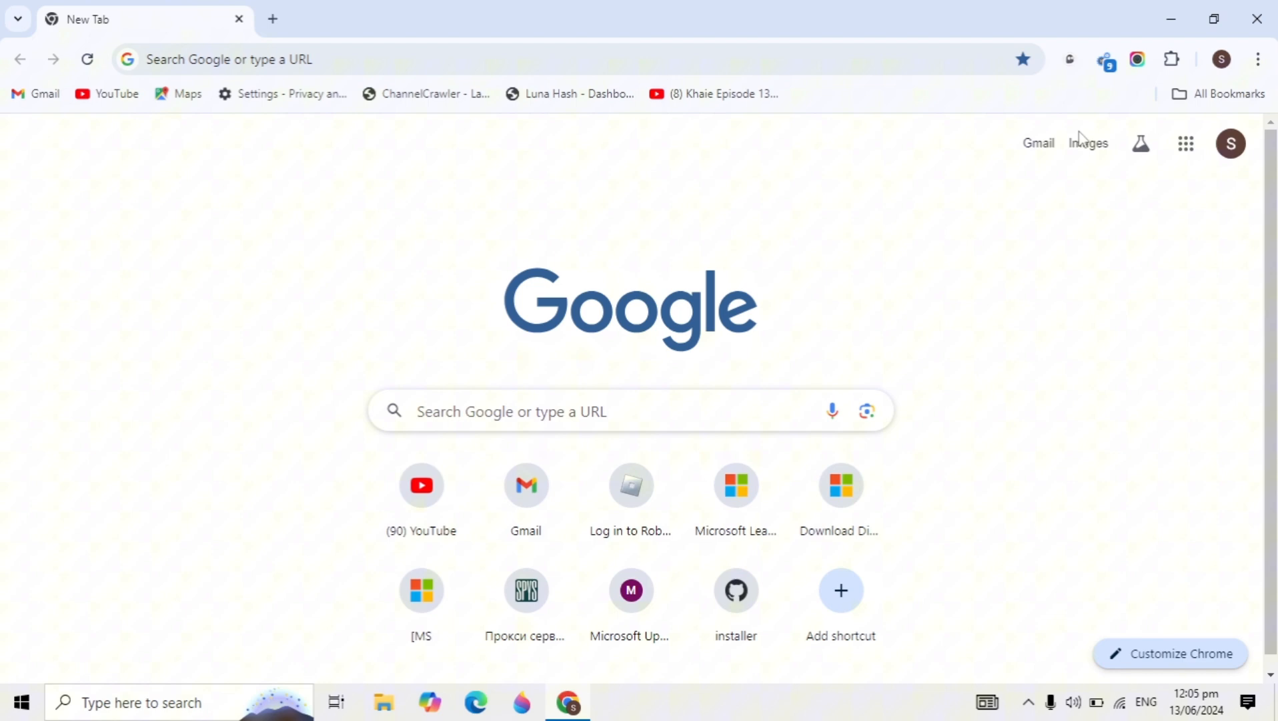
pyautogui.click(1257, 59)
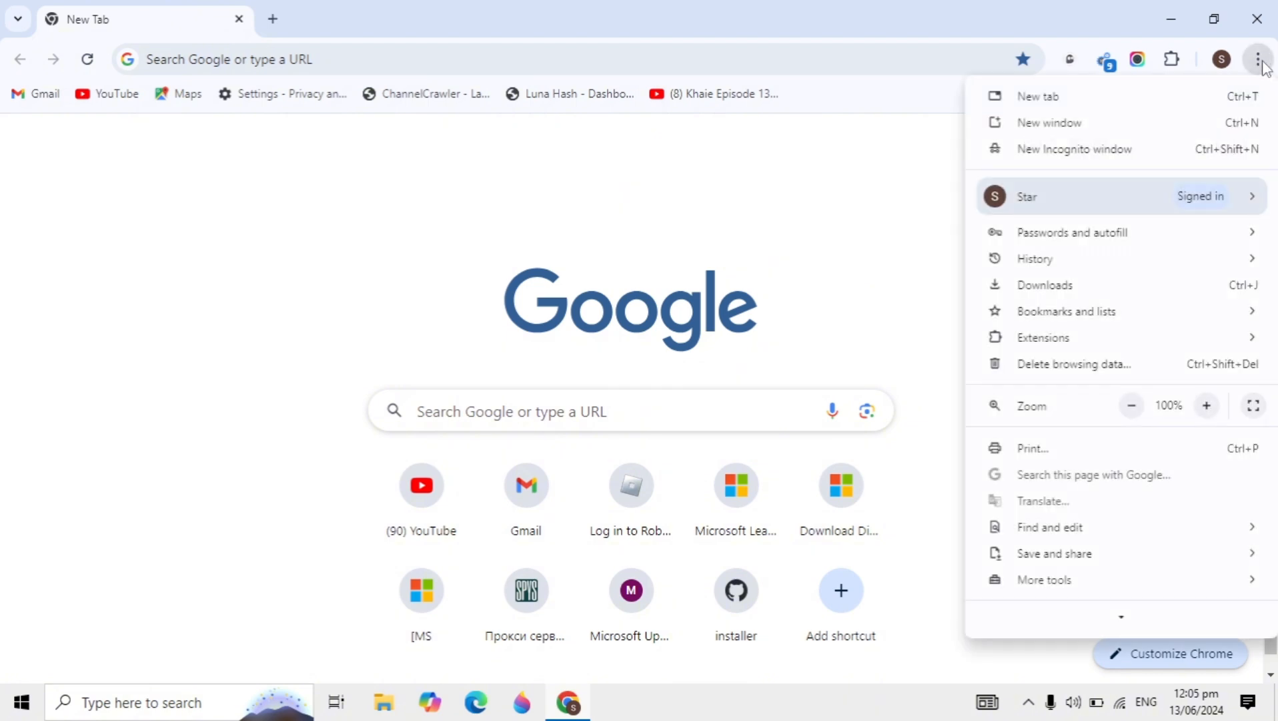
pyautogui.moveTo(1247, 114)
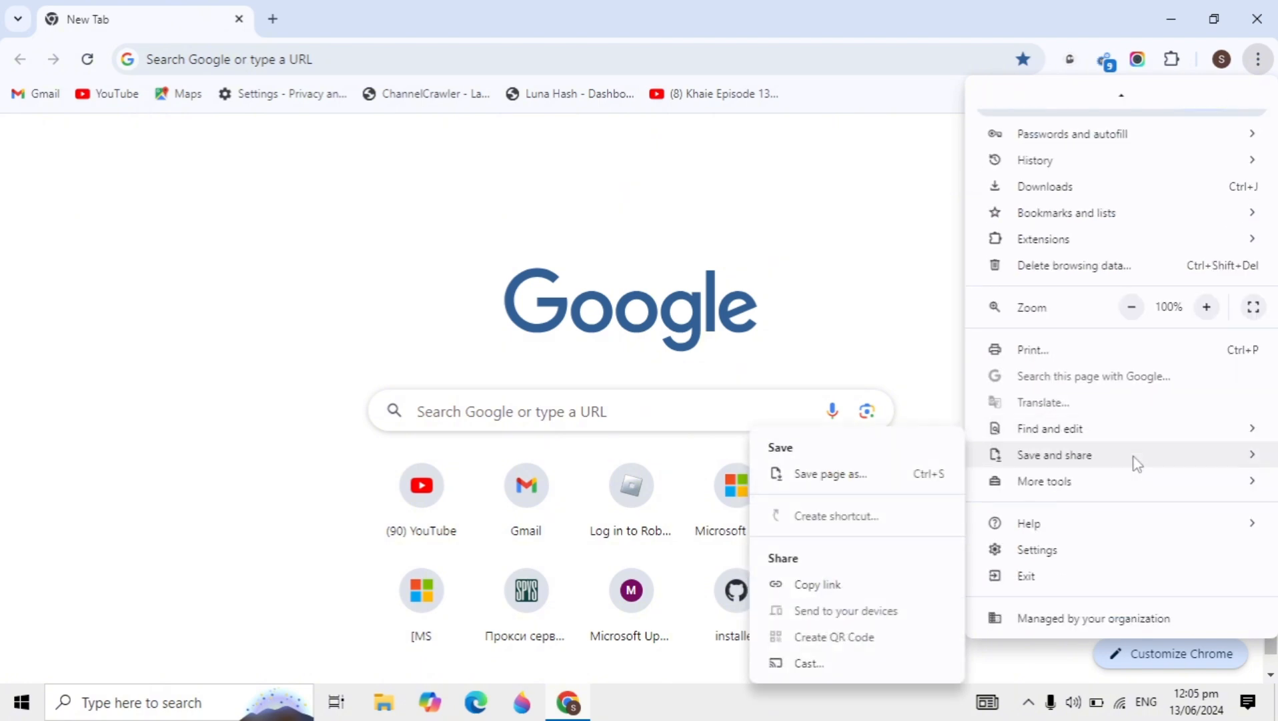
pyautogui.click(1036, 548)
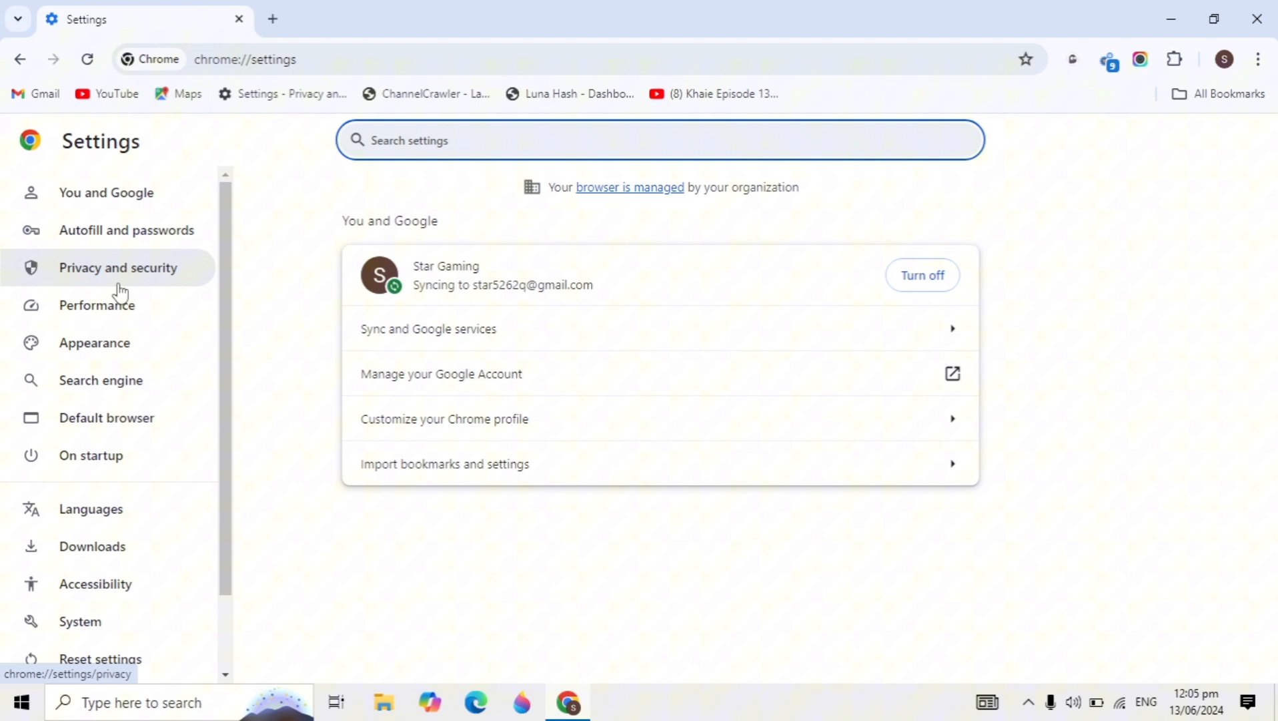
# Go to Privacy and security, then into the Security settings for Safe Browsing.
pyautogui.click(117, 267)
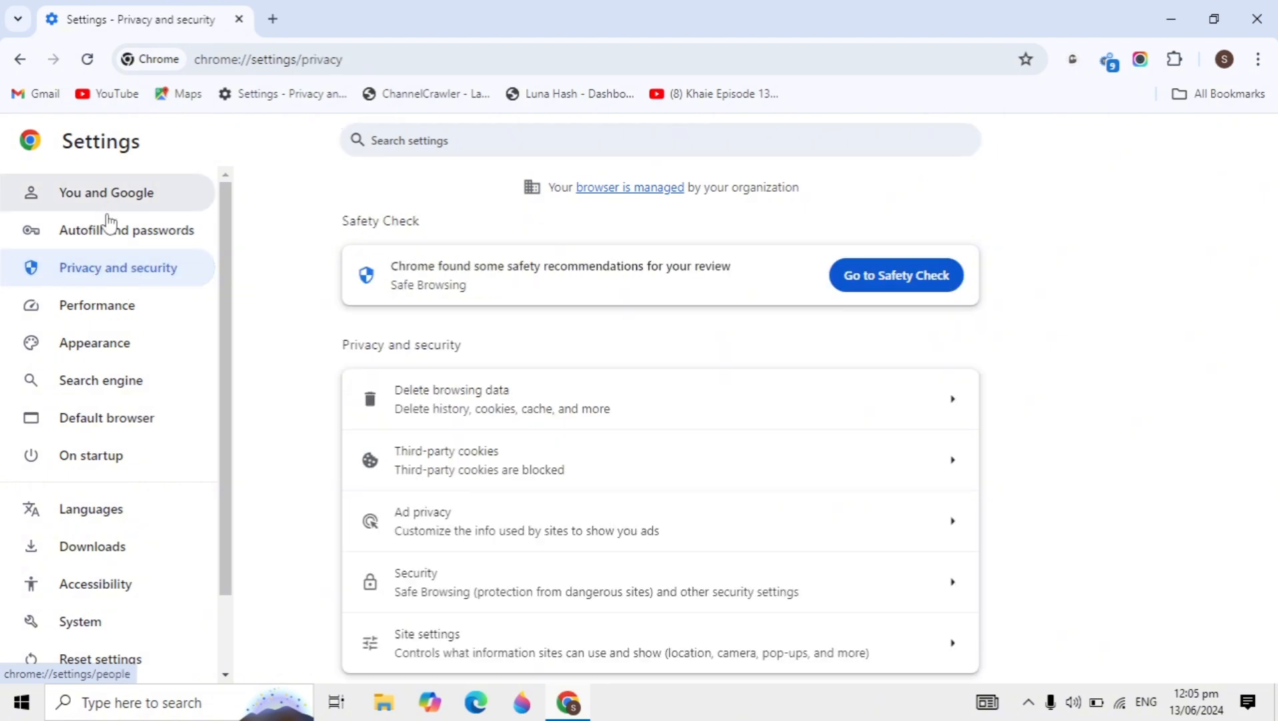
pyautogui.moveTo(453, 459)
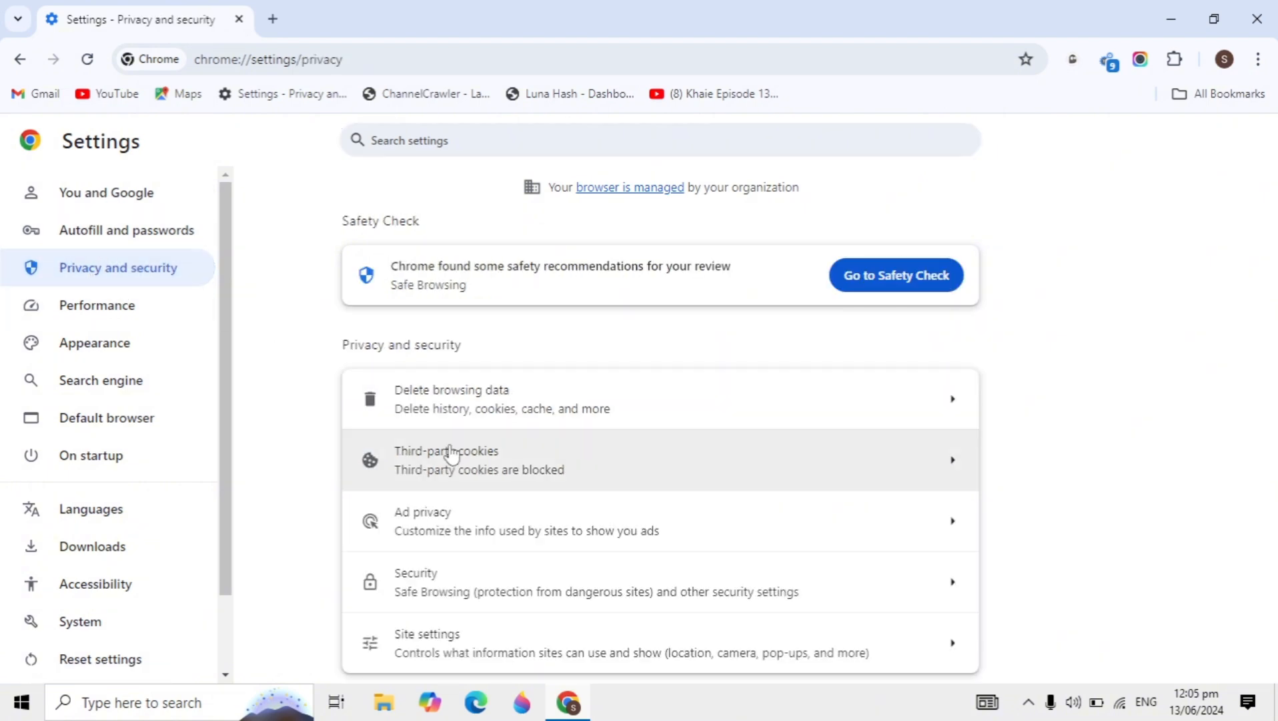
pyautogui.moveTo(606, 579)
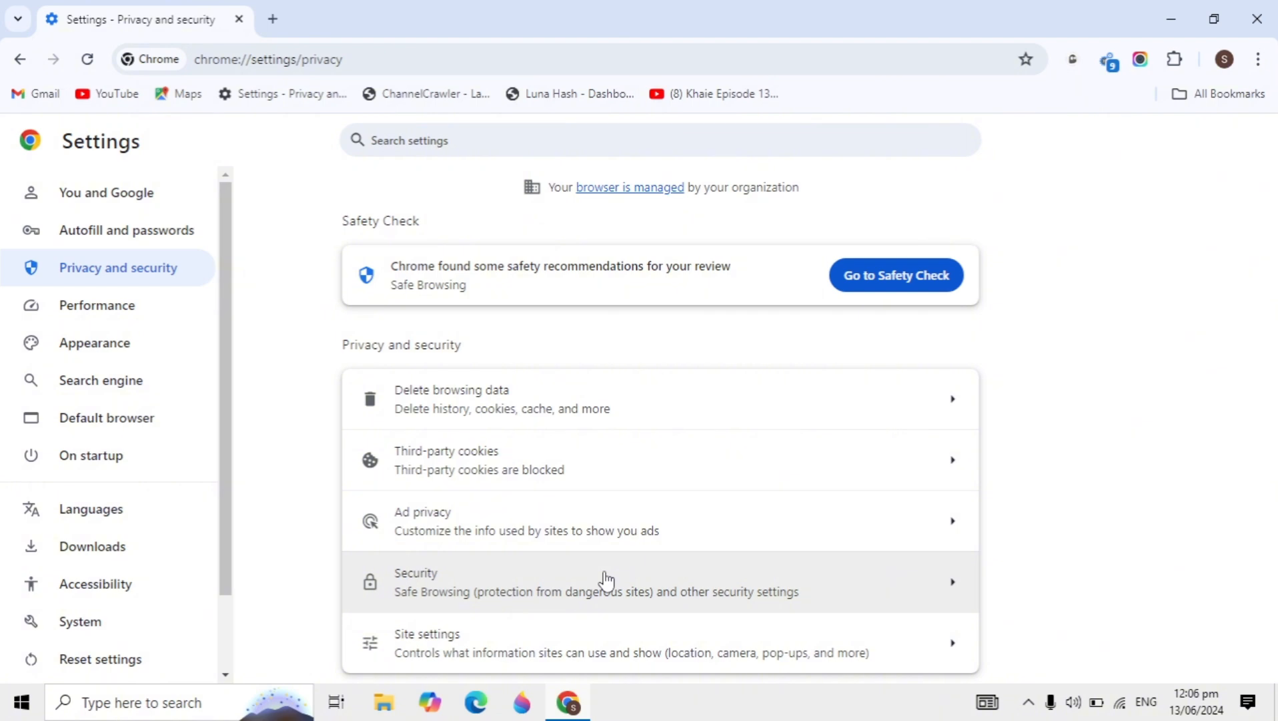
pyautogui.click(595, 581)
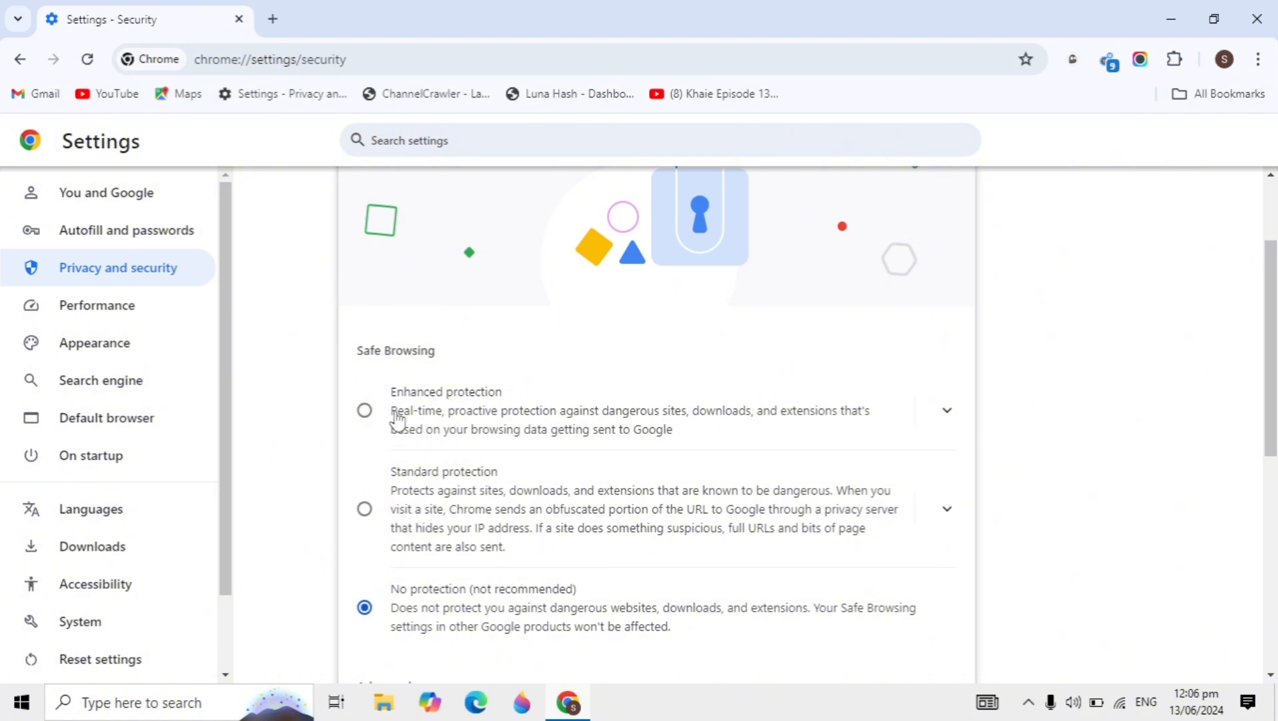
pyautogui.moveTo(405, 423)
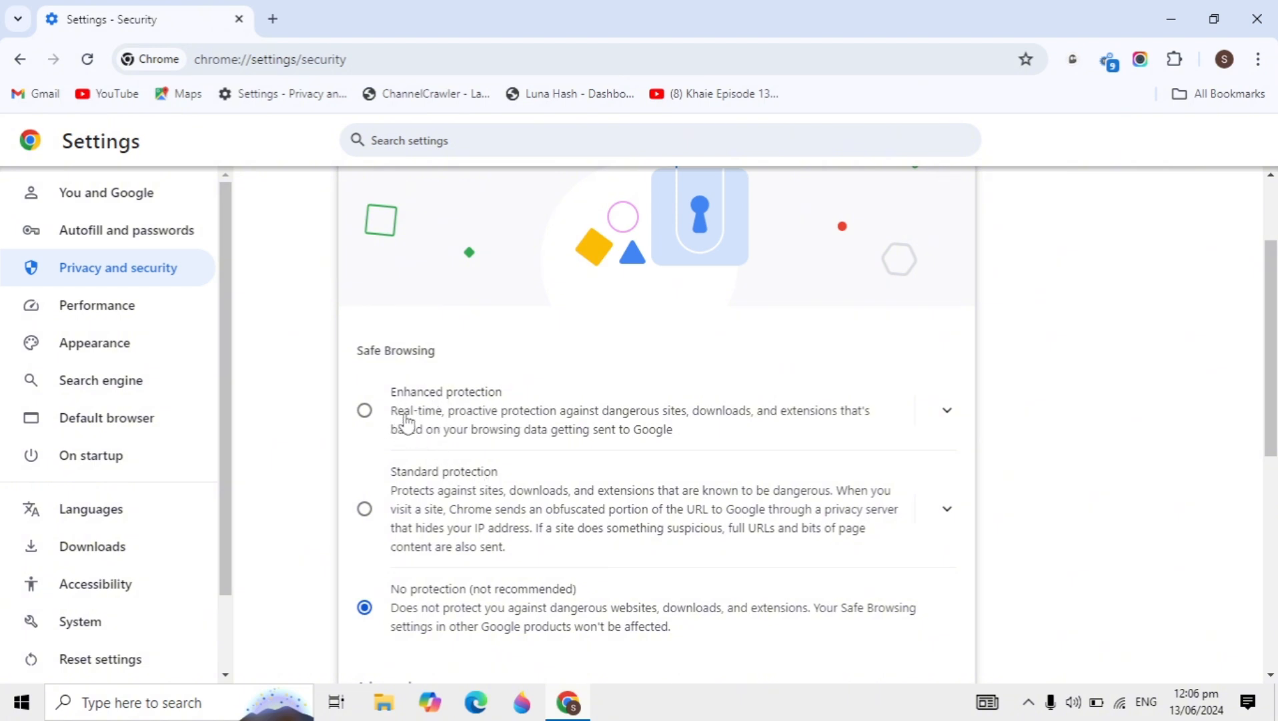
pyautogui.moveTo(618, 420)
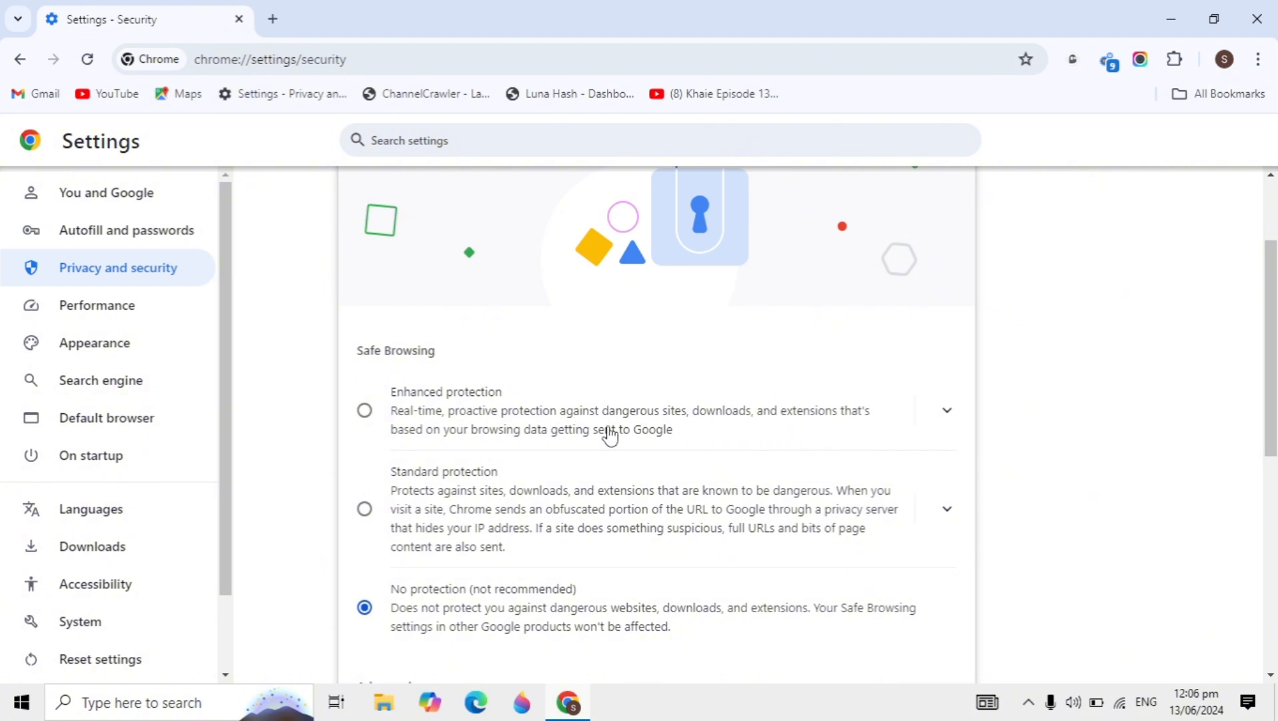
pyautogui.moveTo(609, 440)
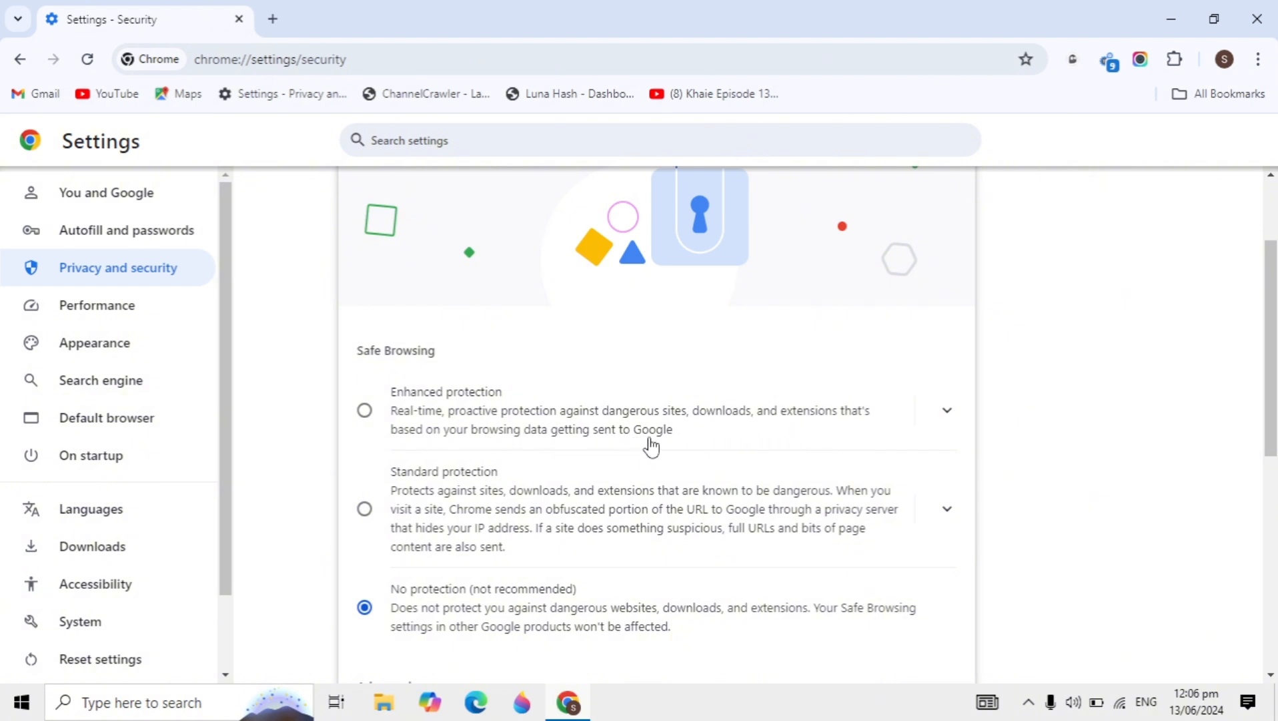
pyautogui.moveTo(687, 442)
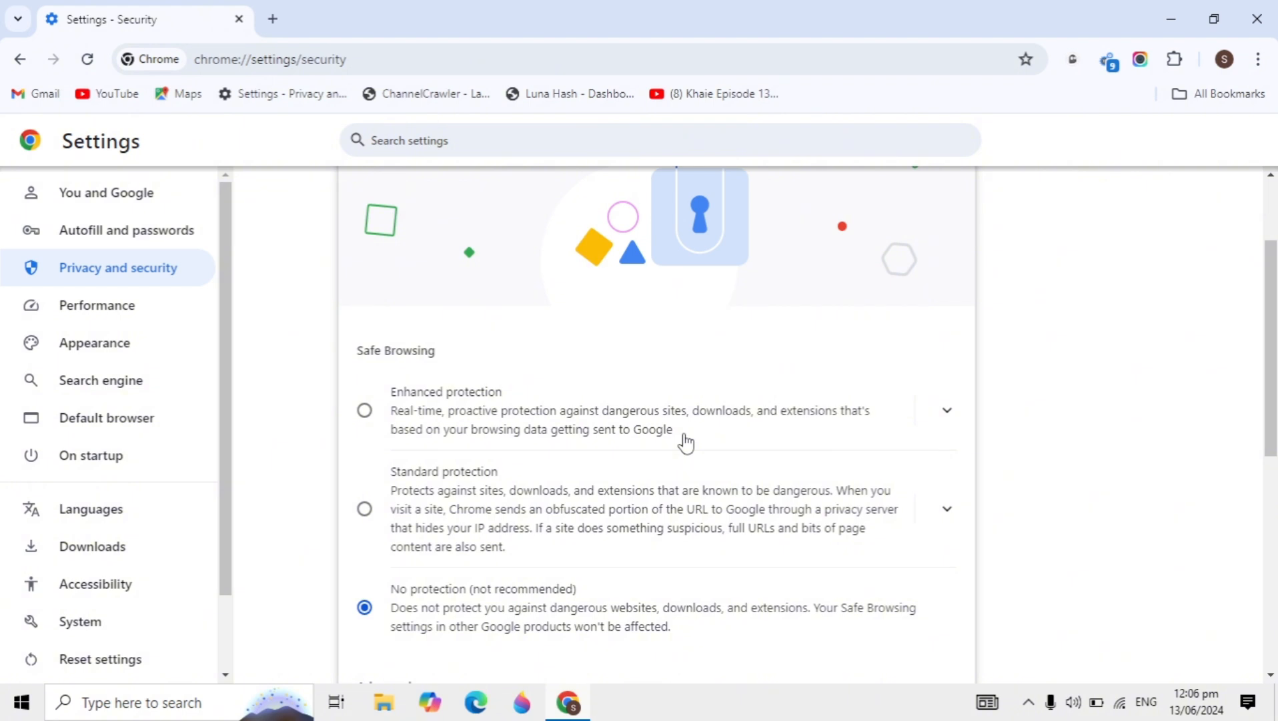
pyautogui.moveTo(709, 442)
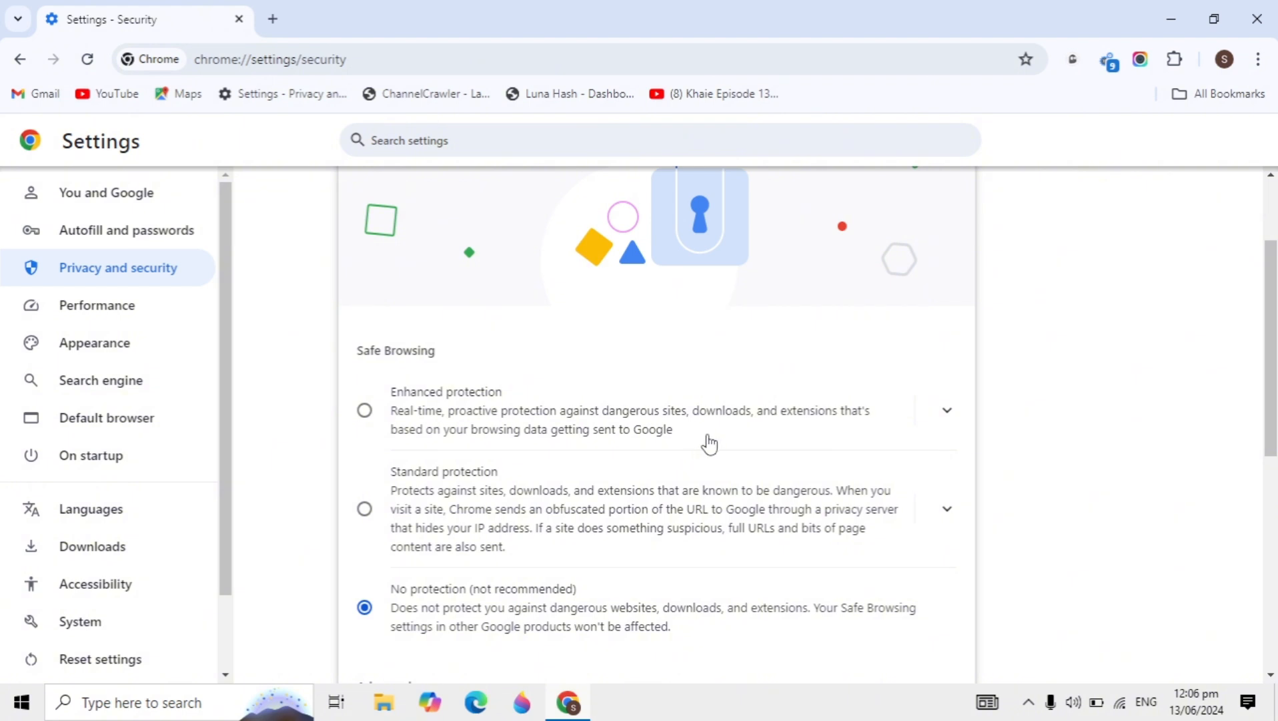
pyautogui.moveTo(368, 415)
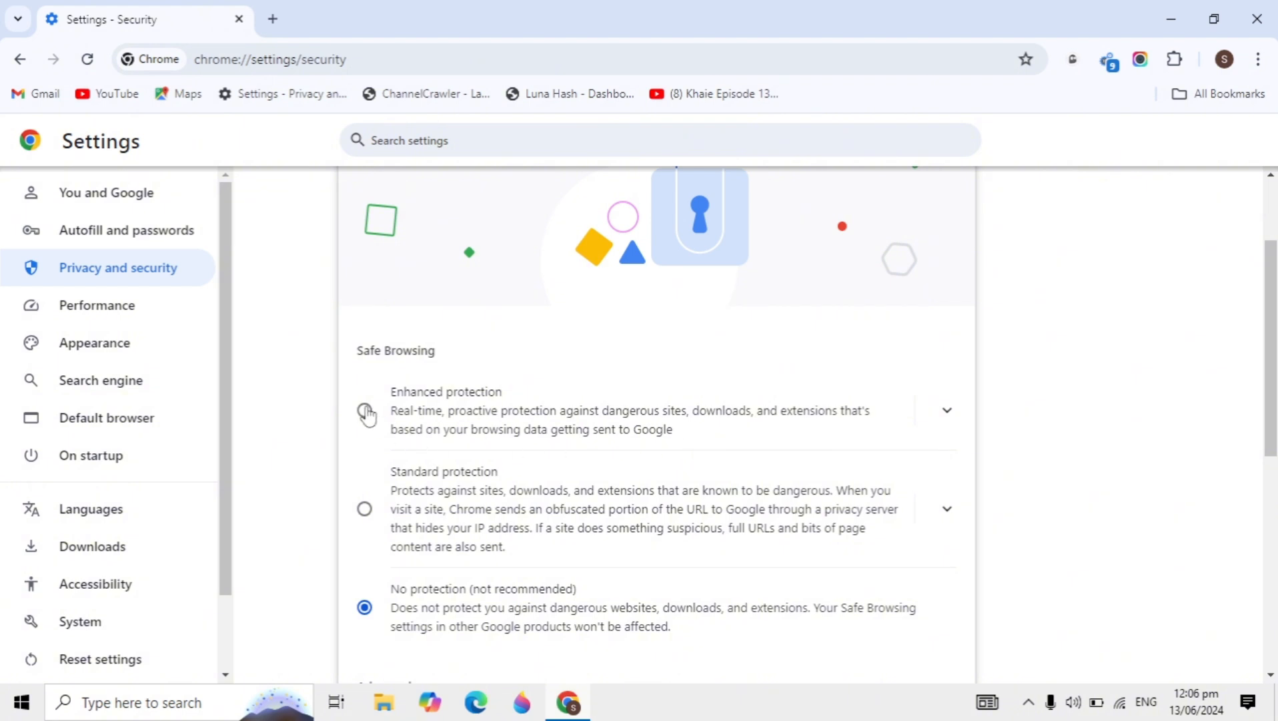
# Select Enhanced protection under Safe Browsing and look over the Security page options.
pyautogui.click(364, 411)
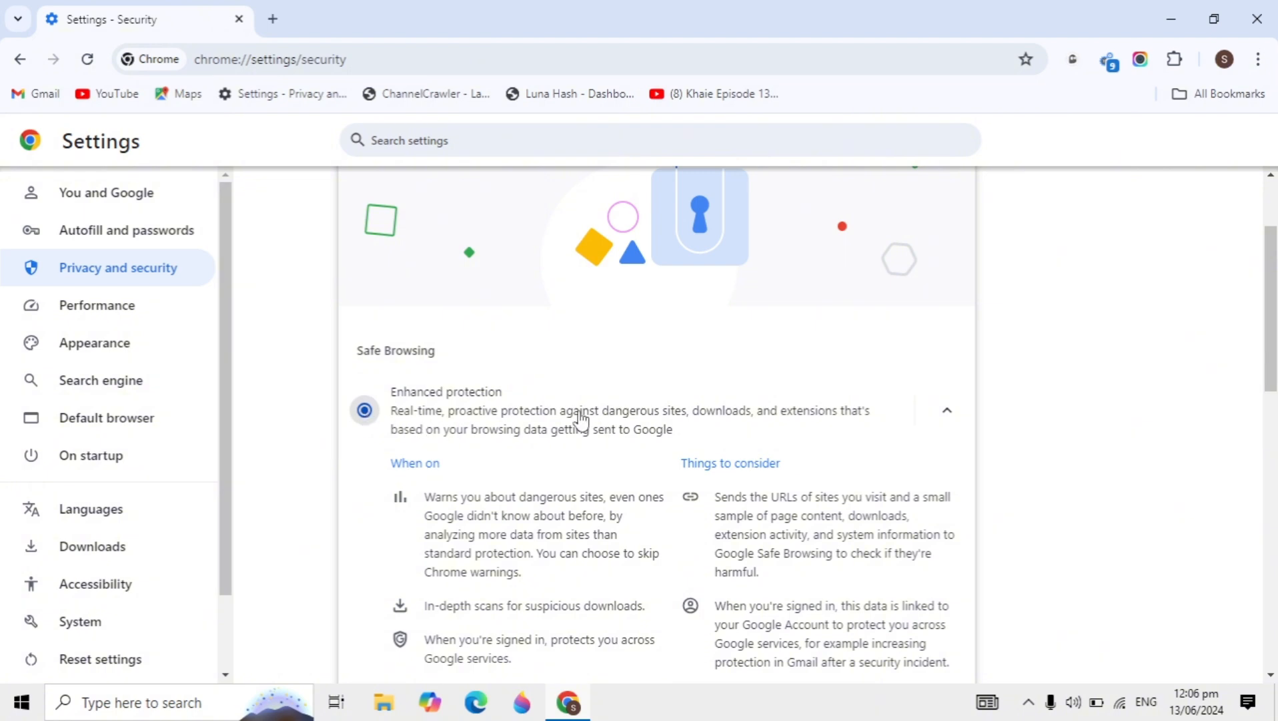
pyautogui.scroll(-3)
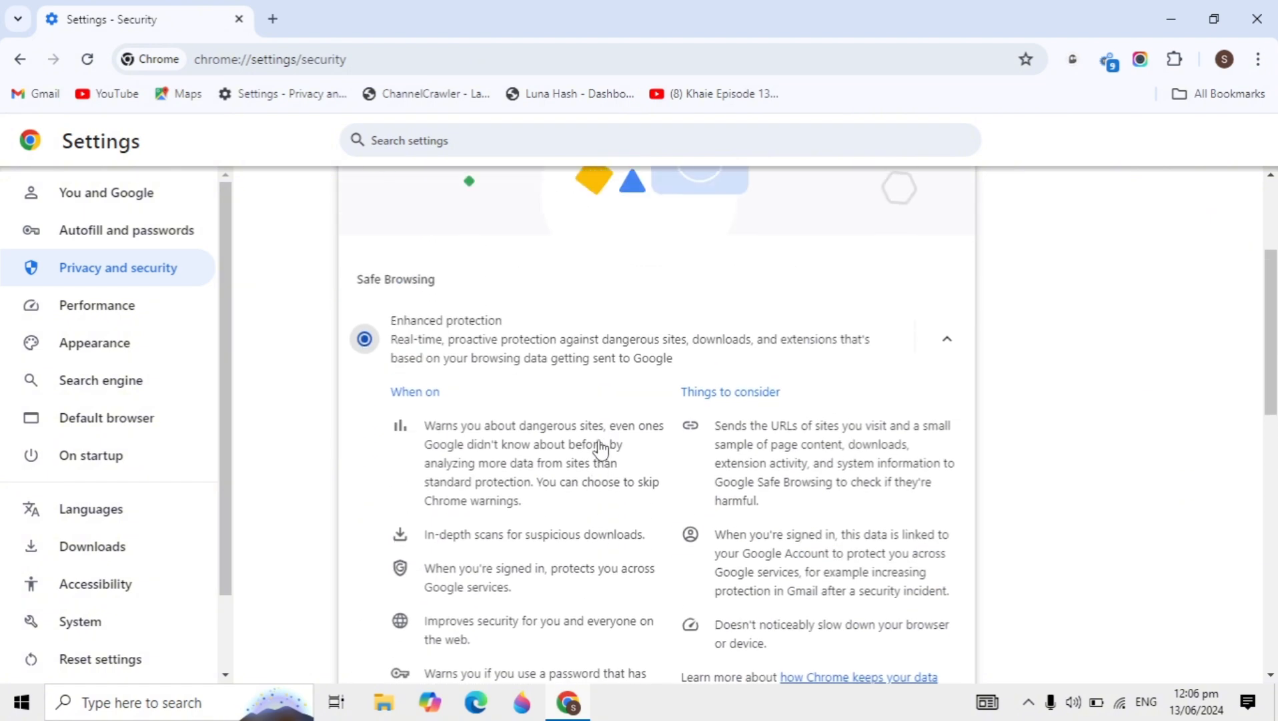
pyautogui.scroll(-3)
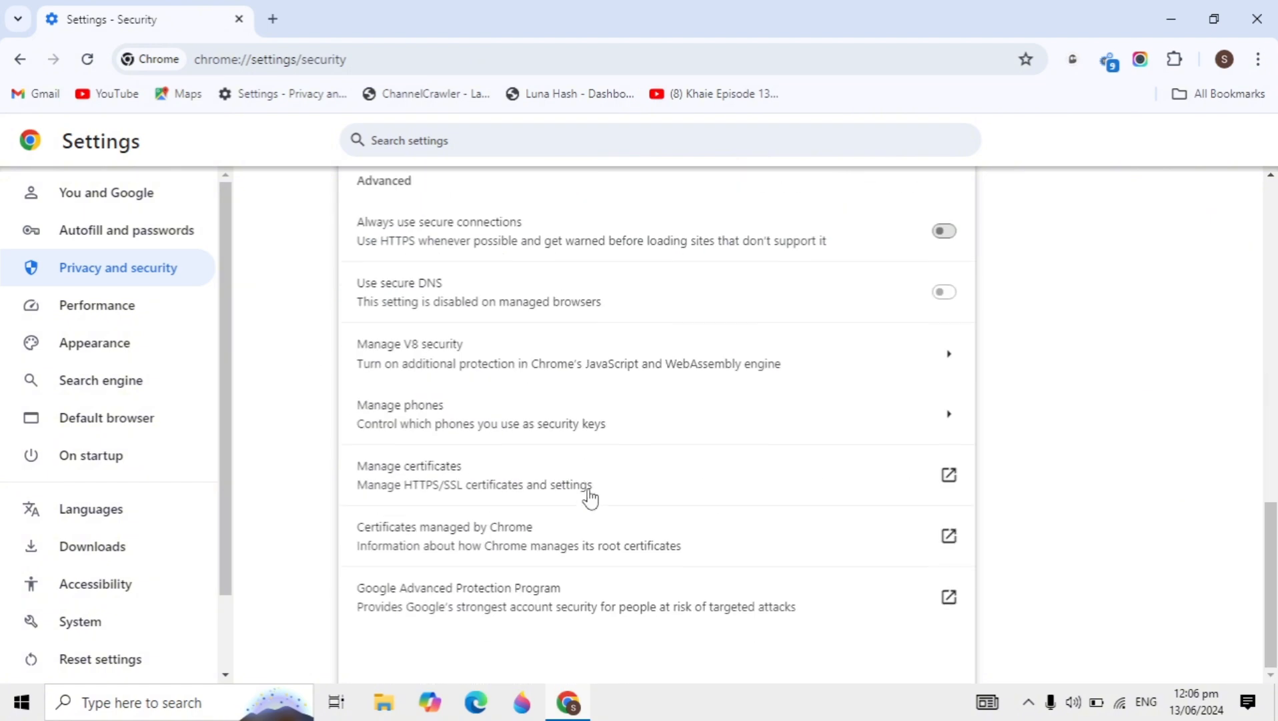
pyautogui.scroll(3)
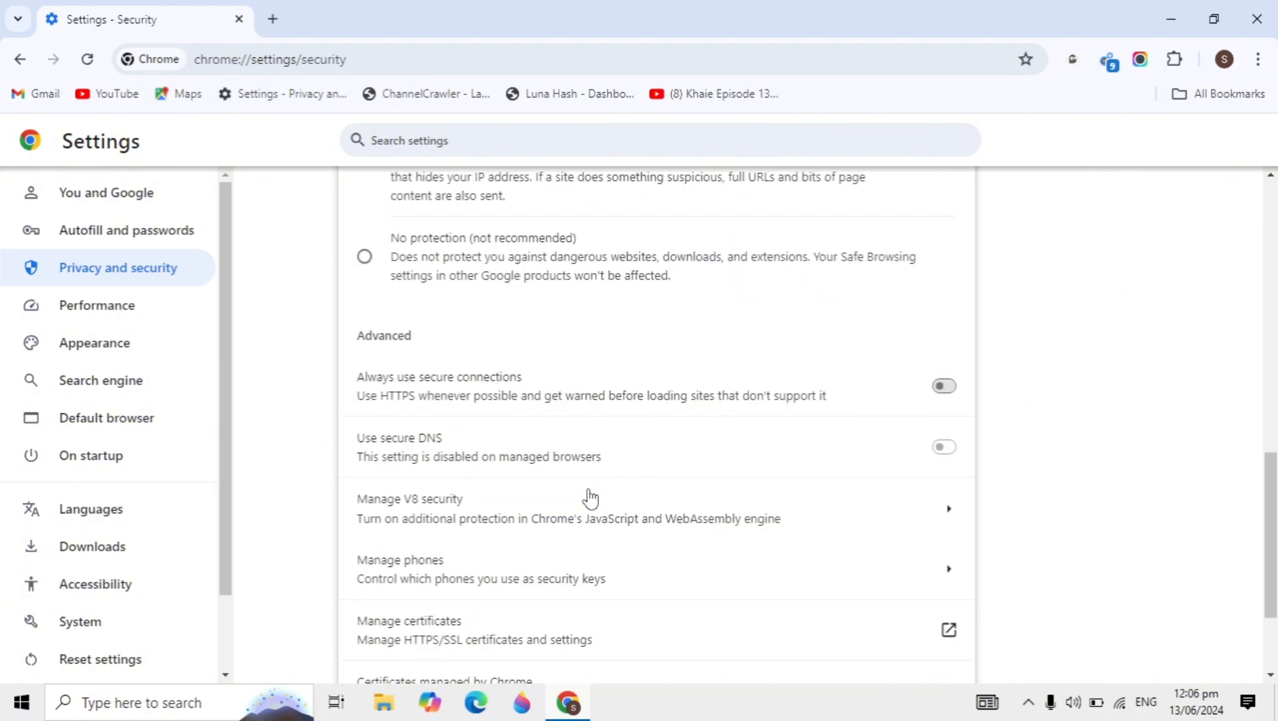
pyautogui.scroll(-3)
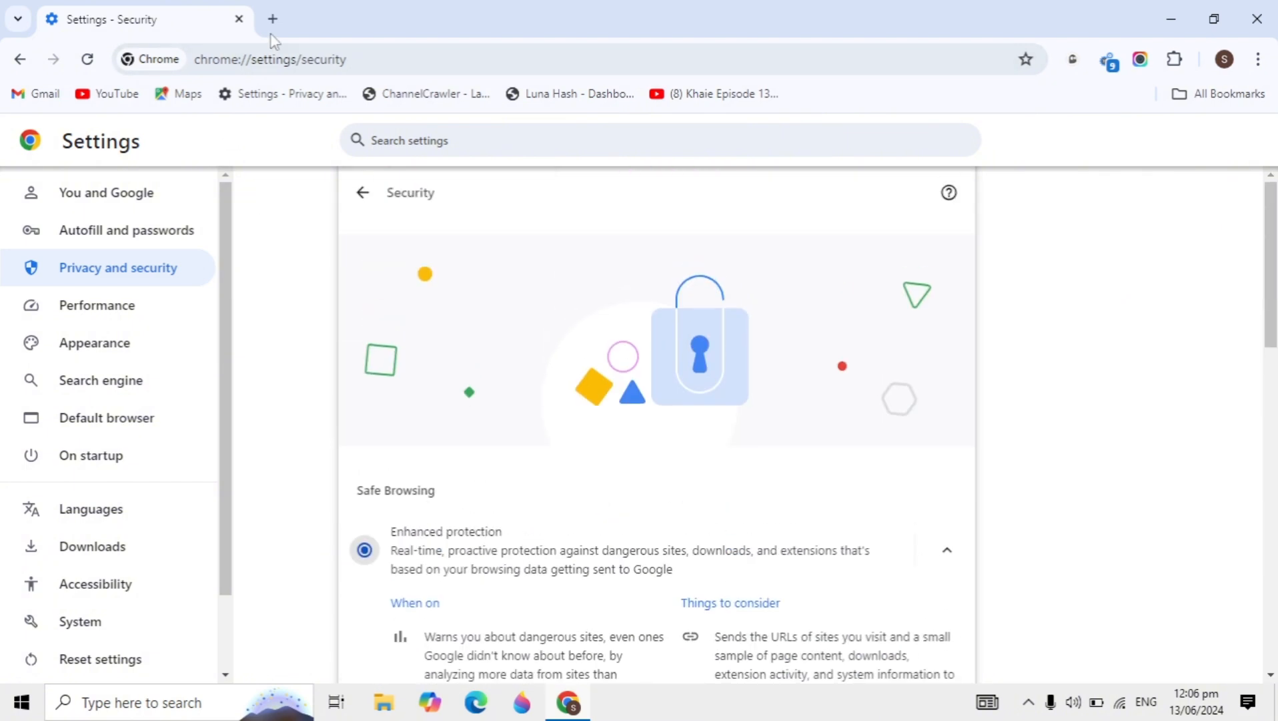
# Open a new tab with the Google start page beside the Settings tab.
pyautogui.click(273, 18)
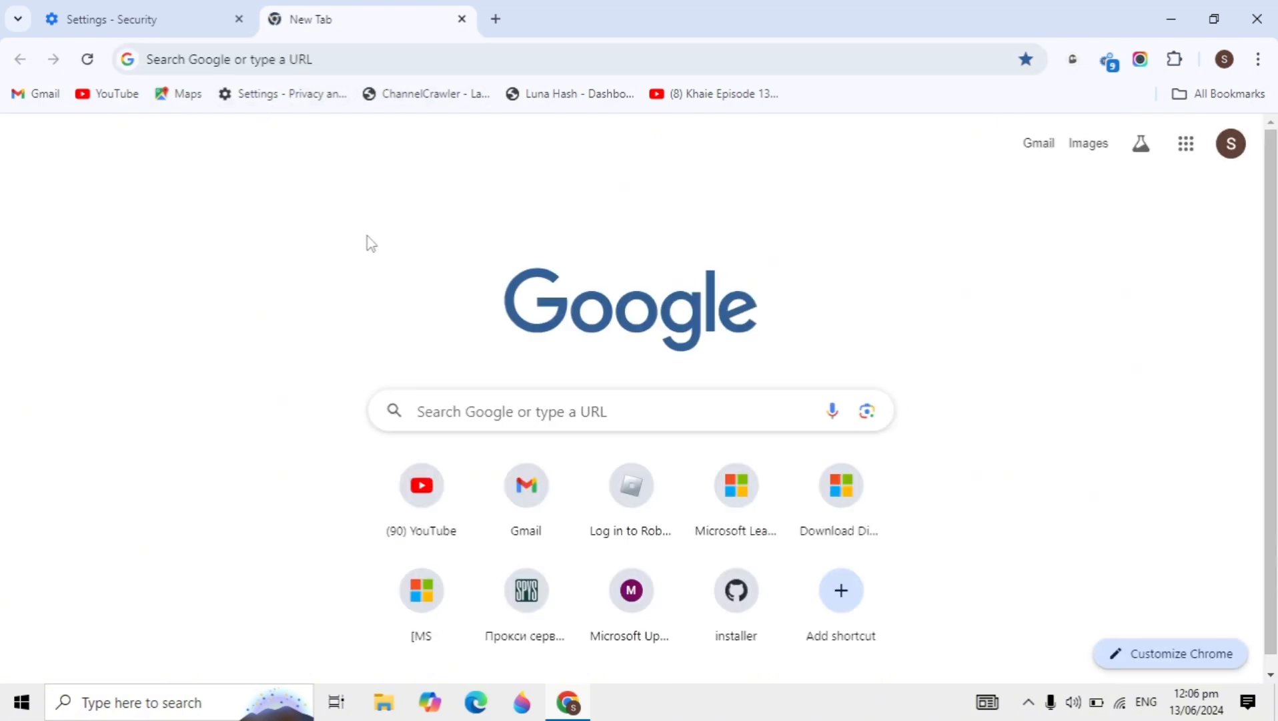
pyautogui.moveTo(362, 243)
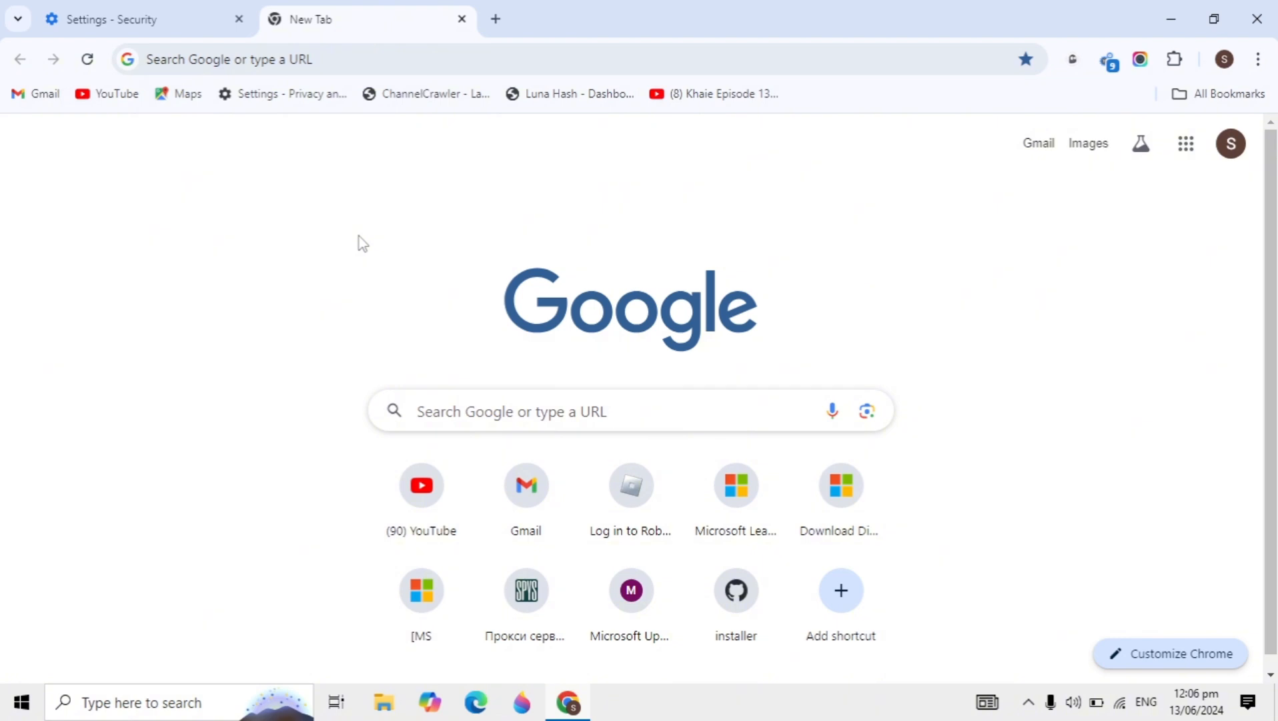